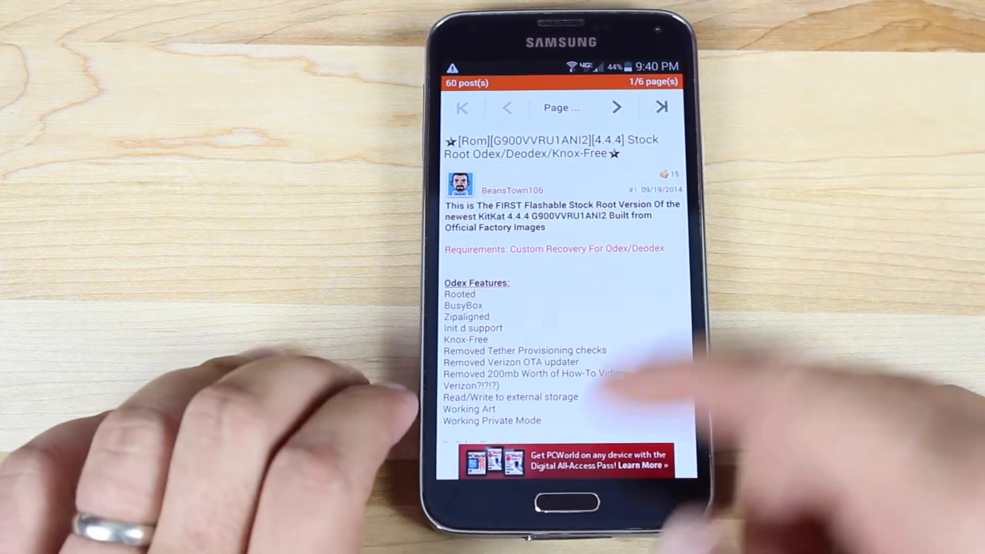
Scroll the XDA thread down to the Rom Zips section with download links and md5 sums
{"action": "scroll", "scroll_direction": "down", "scroll_amount": 3}
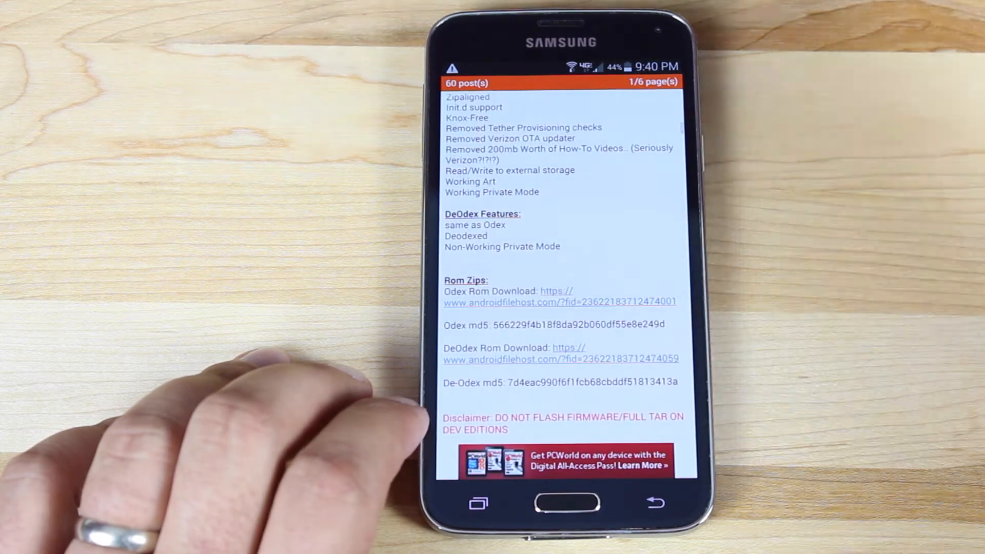
{"action": "scroll", "scroll_direction": "down", "scroll_amount": 3}
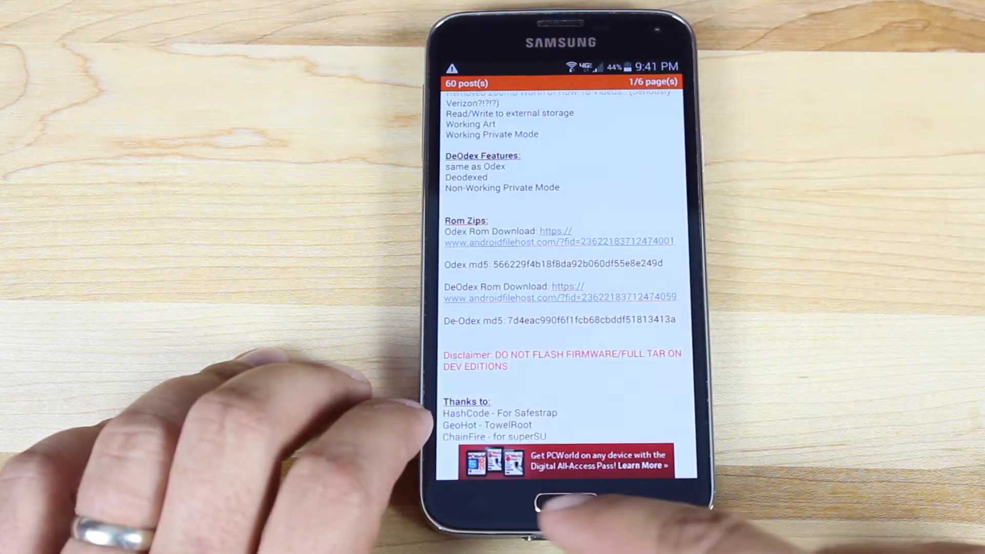
{"action": "left_click", "coordinate": [553, 503]}
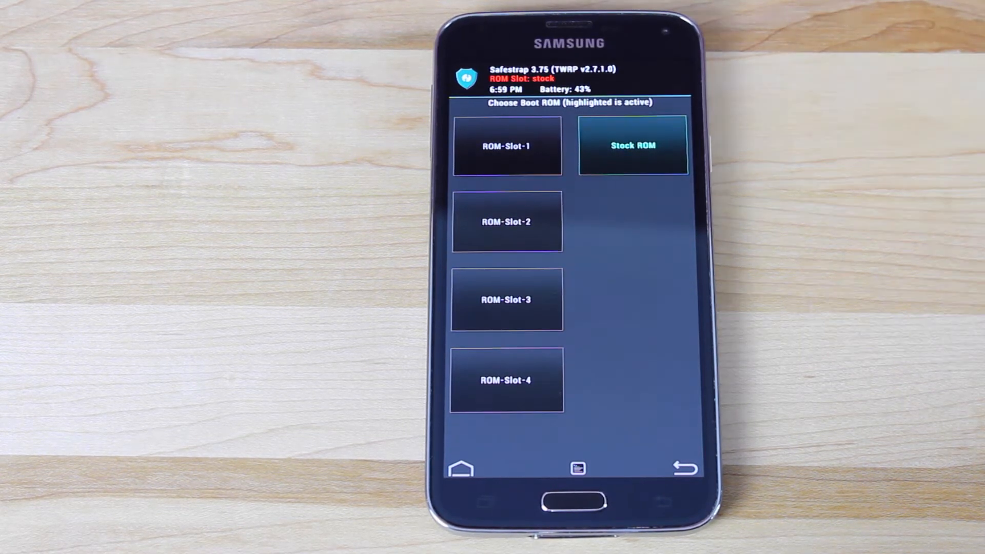
View the Stock ROM slot's partition details in Boot Options, then return to the menu
{"action": "left_click", "coordinate": [634, 146]}
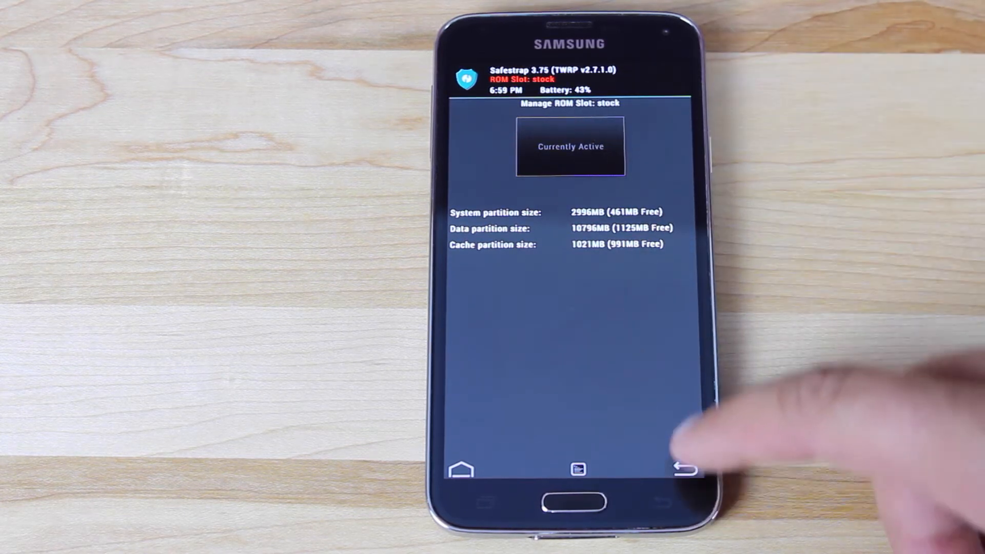
{"action": "left_click", "coordinate": [687, 472]}
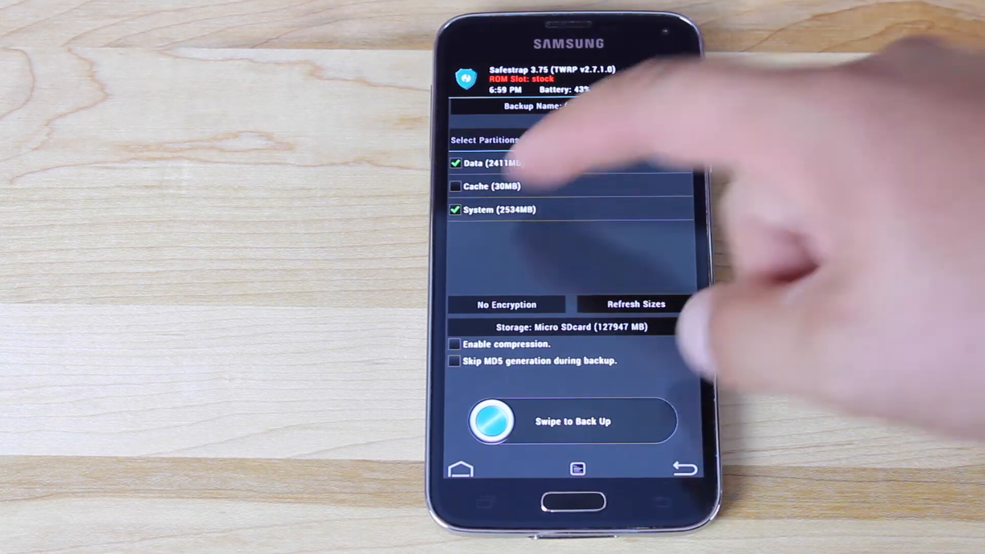
Swipe to back up the stock ROM's Data and System to the micro SD card
{"action": "left_click_drag", "start_coordinate": [495, 421], "coordinate": [647, 422]}
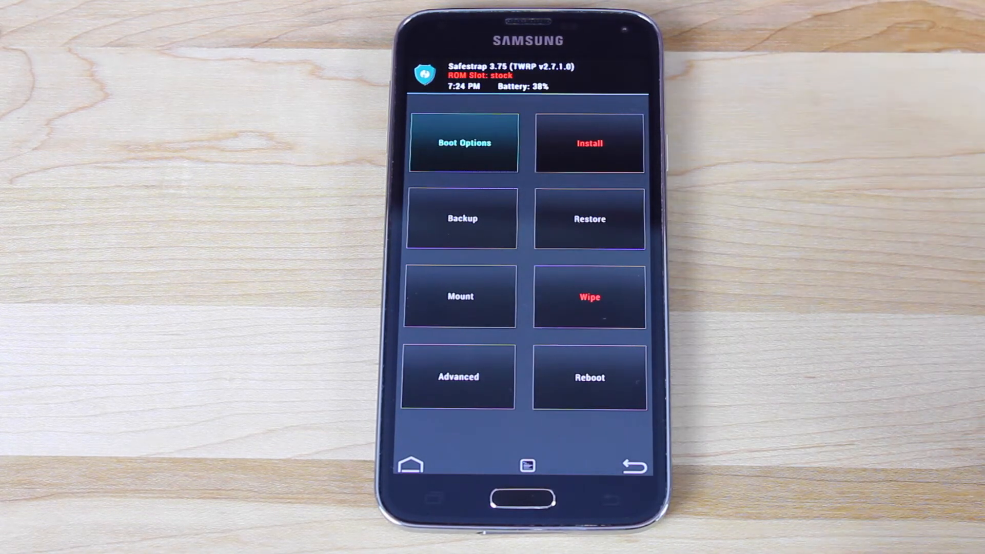
Browse Install to the Download folder holding kltevzw_RootDeOdex_NI2.zip, then back out to wipe
{"action": "left_click", "coordinate": [589, 143]}
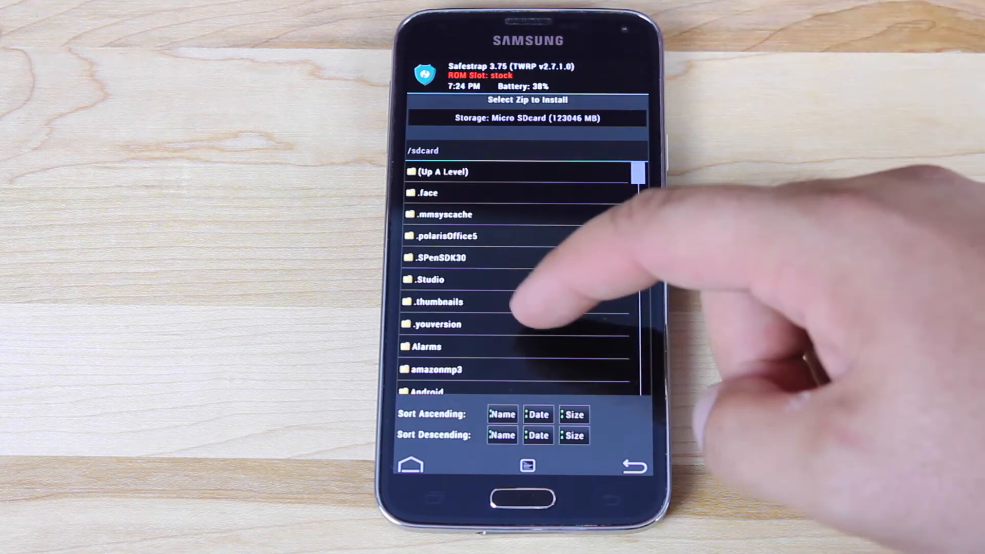
{"action": "scroll", "scroll_direction": "down", "scroll_amount": 3}
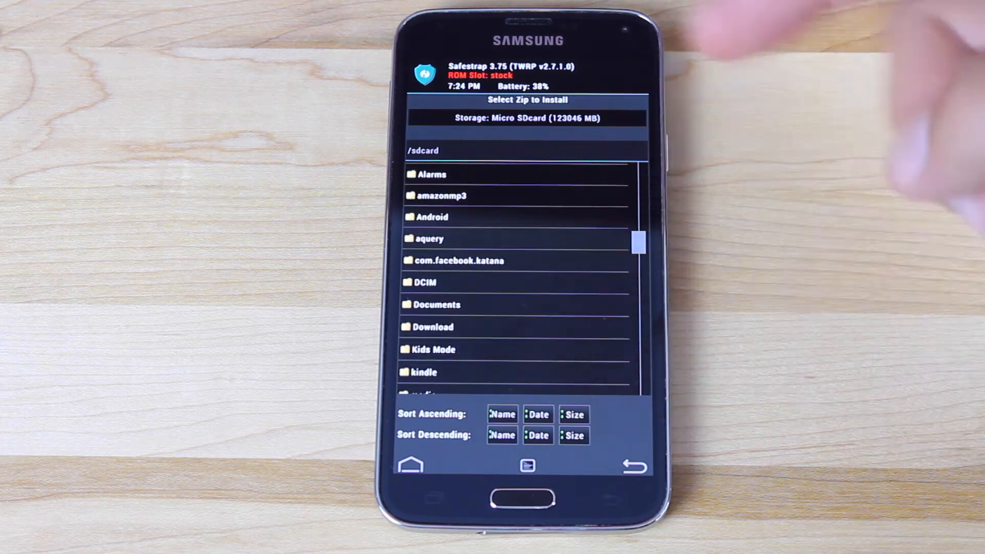
{"action": "left_click", "coordinate": [432, 327]}
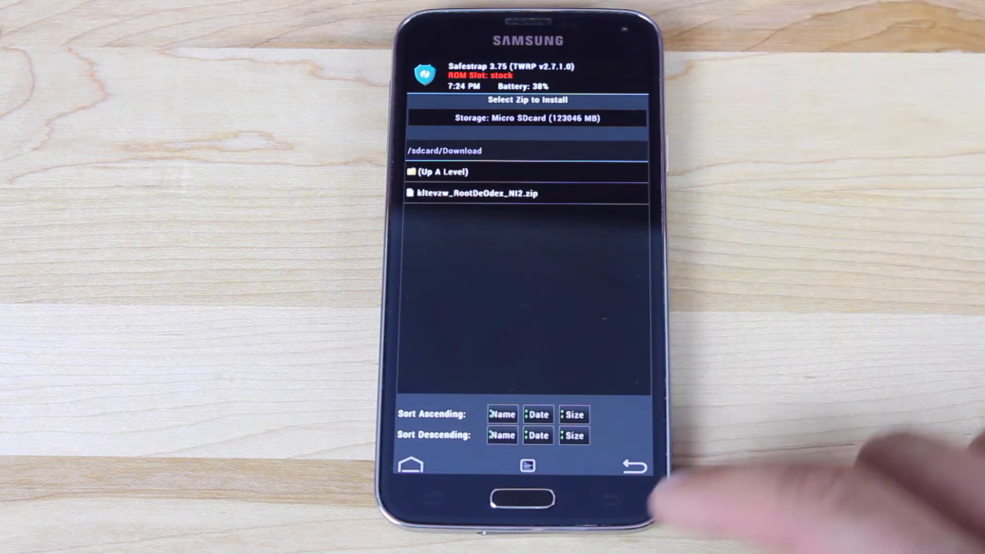
{"action": "left_click", "coordinate": [631, 466]}
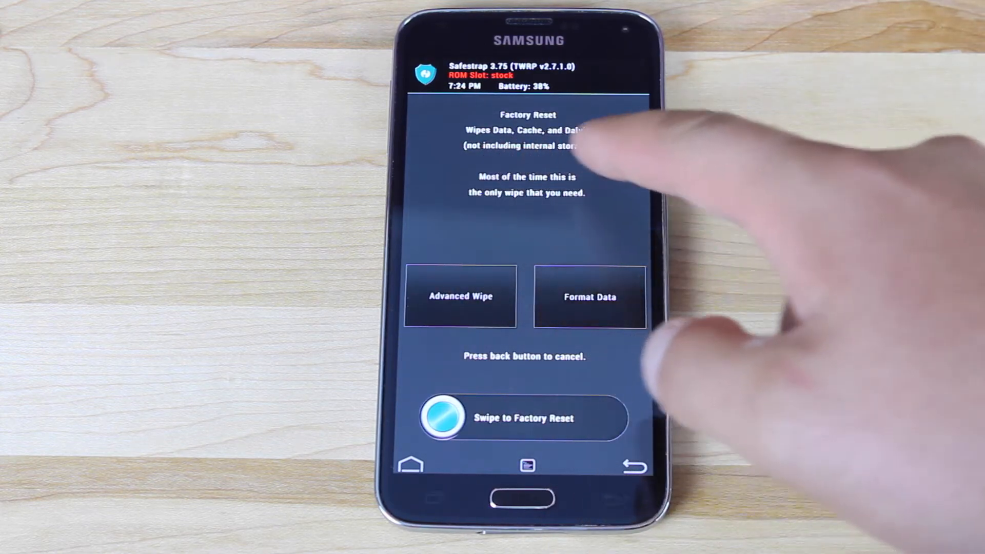
Swipe to factory reset the stock slot, wiping data, cache and Dalvik cache
{"action": "left_click_drag", "start_coordinate": [443, 418], "coordinate": [603, 417]}
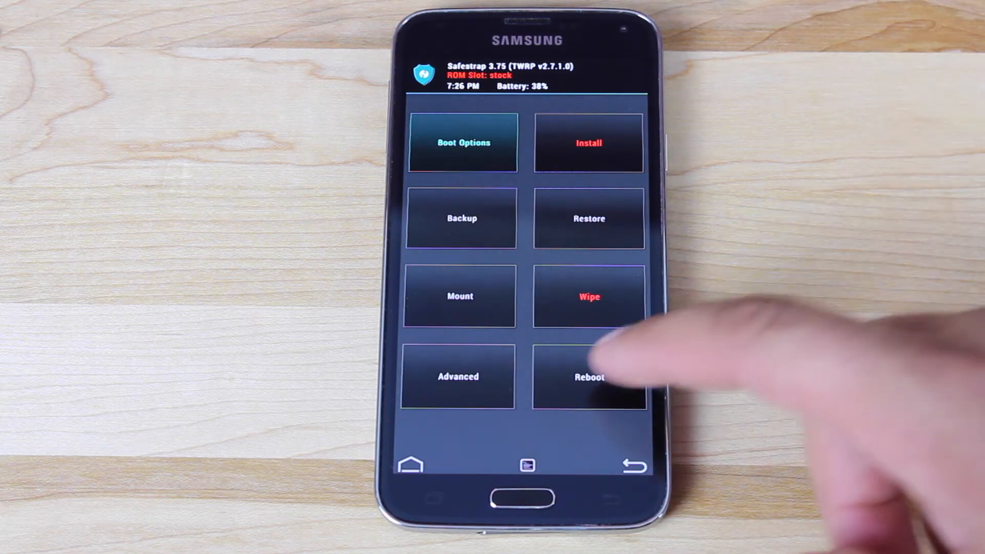
Reboot the phone out of Safestrap recovery
{"action": "left_click", "coordinate": [589, 378]}
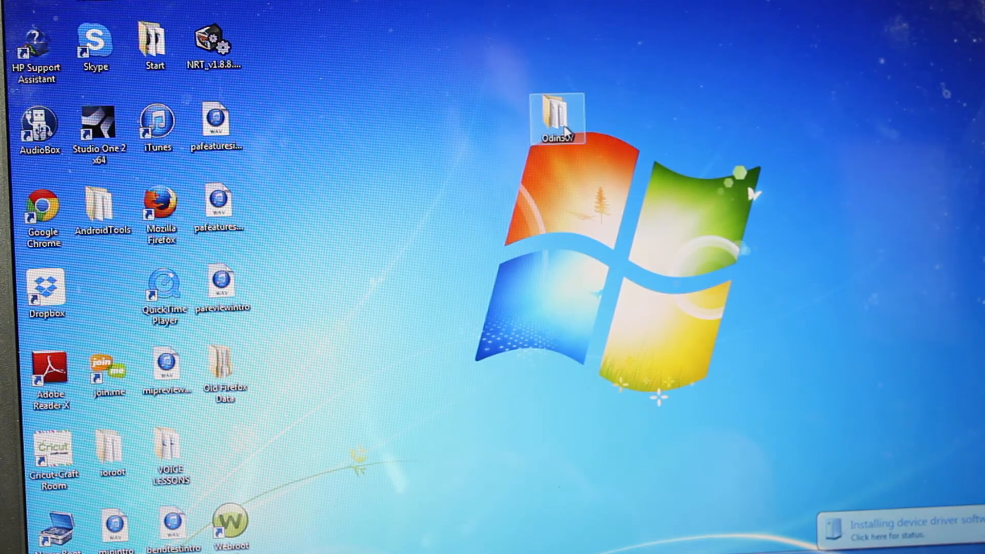
Launch Odin3 v3.07 from the desktop Odin307 folder so the phone shows on COM12
{"action": "double_click", "coordinate": [554, 111]}
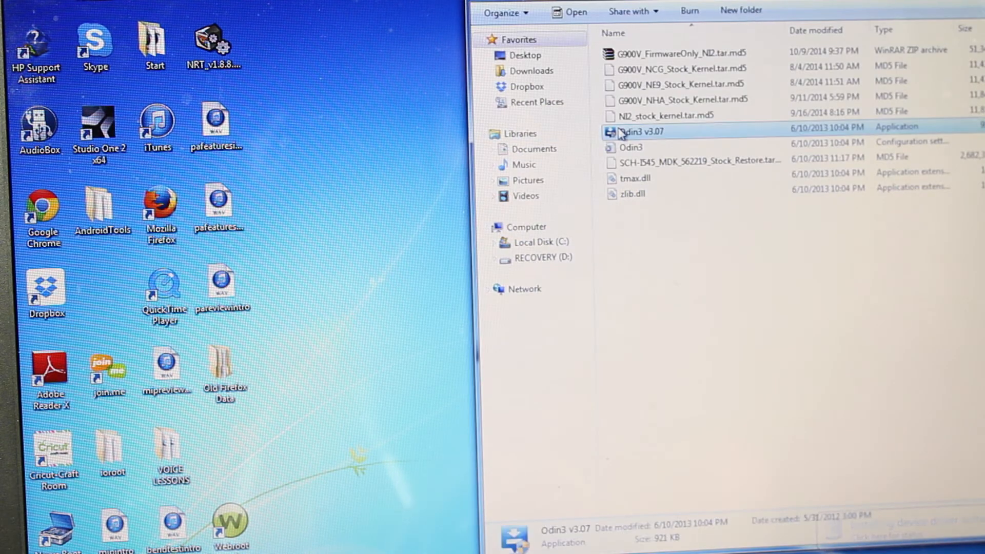
{"action": "double_click", "coordinate": [637, 131]}
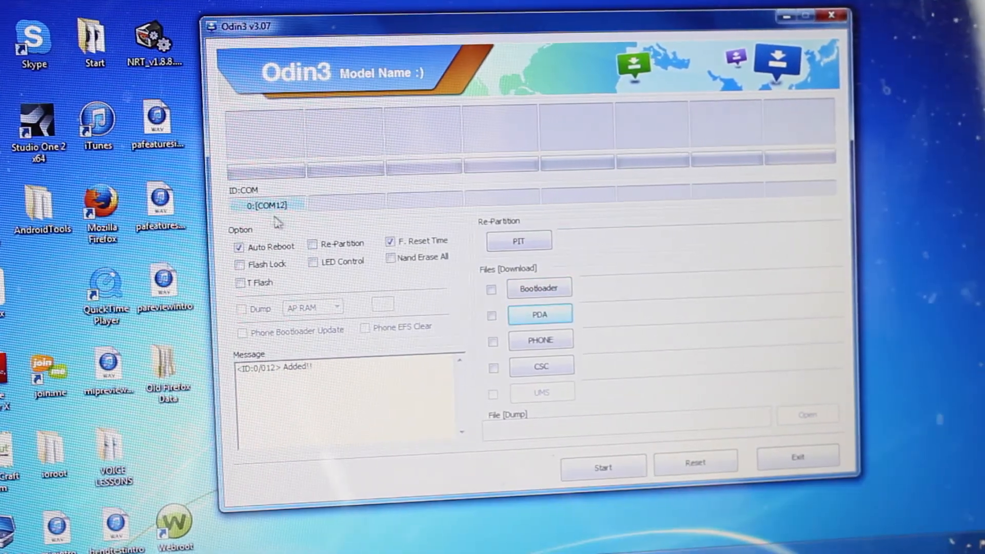
Load G900V_FirmwareOnly_NI2.tar.md5 into the PDA slot and pass its MD5 check
{"action": "left_click", "coordinate": [492, 315]}
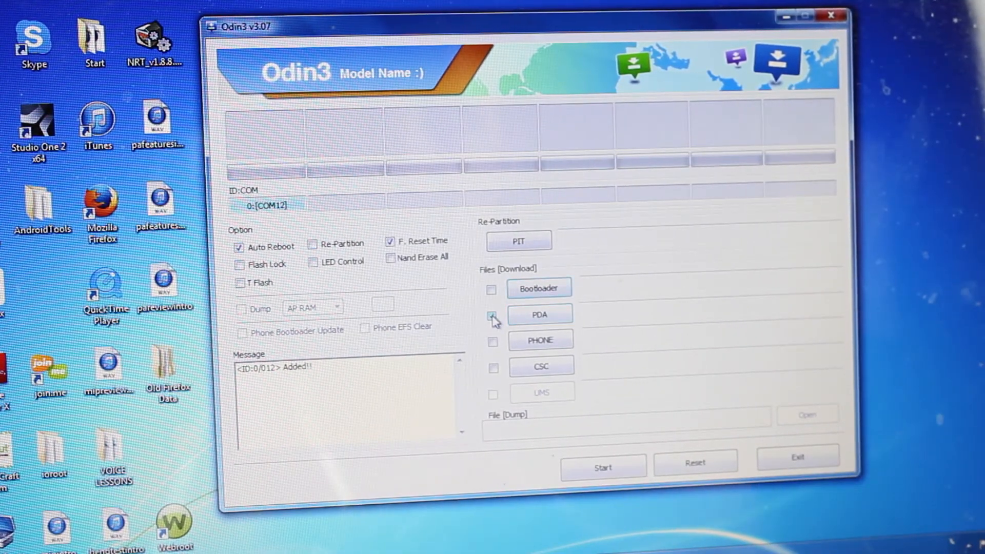
{"action": "left_click", "coordinate": [493, 315]}
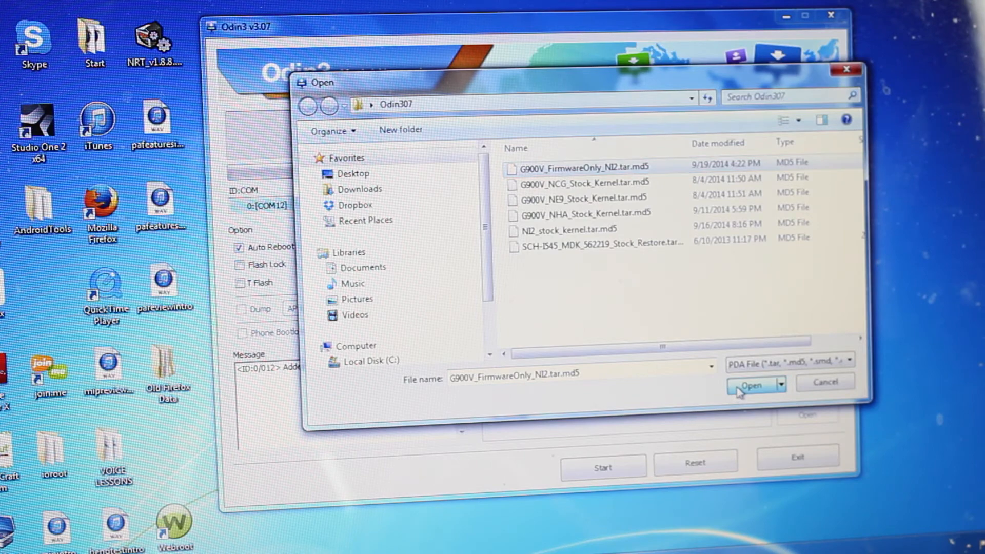
{"action": "left_click", "coordinate": [751, 384]}
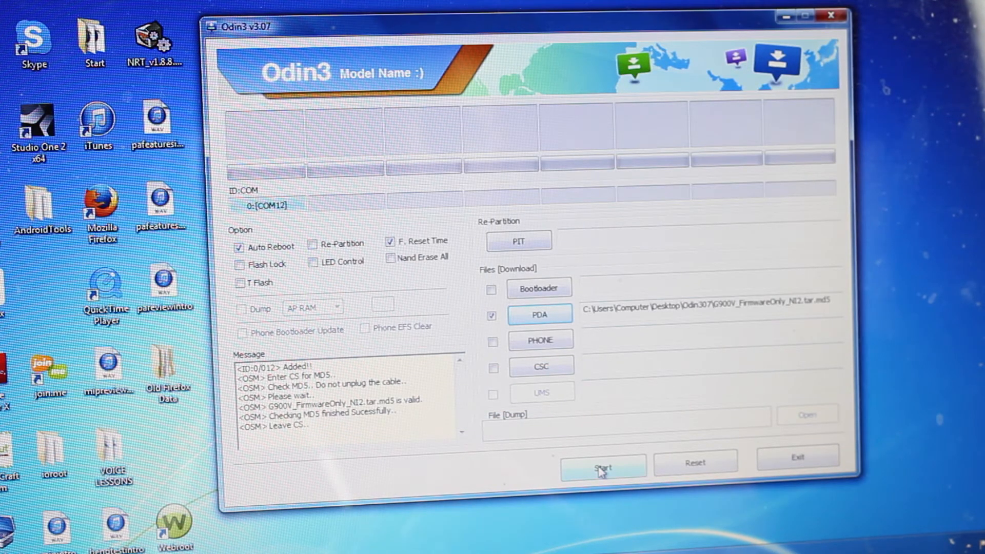
Start flashing the NI2 firmware, then confirm About phone shows G900VVRU1ANI2
{"action": "left_click", "coordinate": [606, 466]}
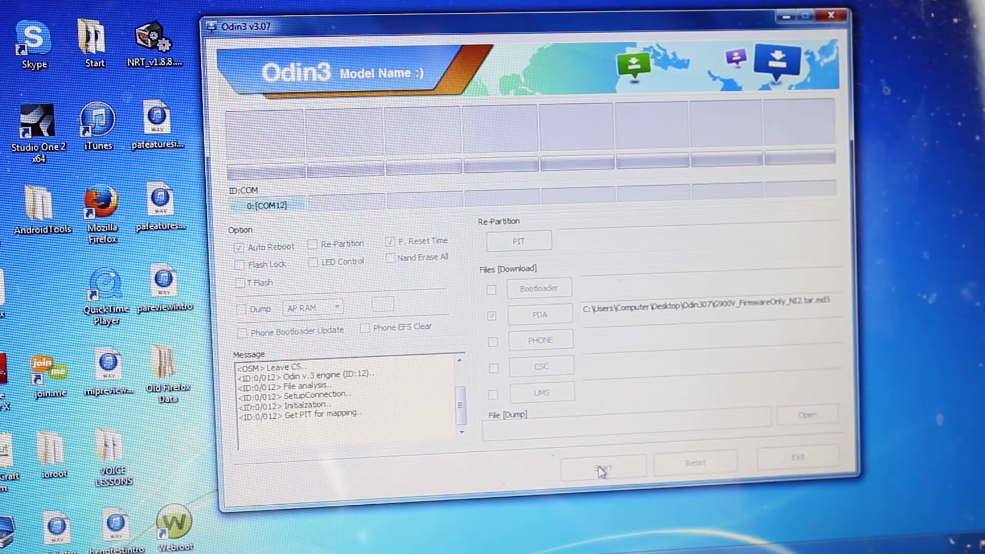
{"action": "left_click", "coordinate": [604, 464]}
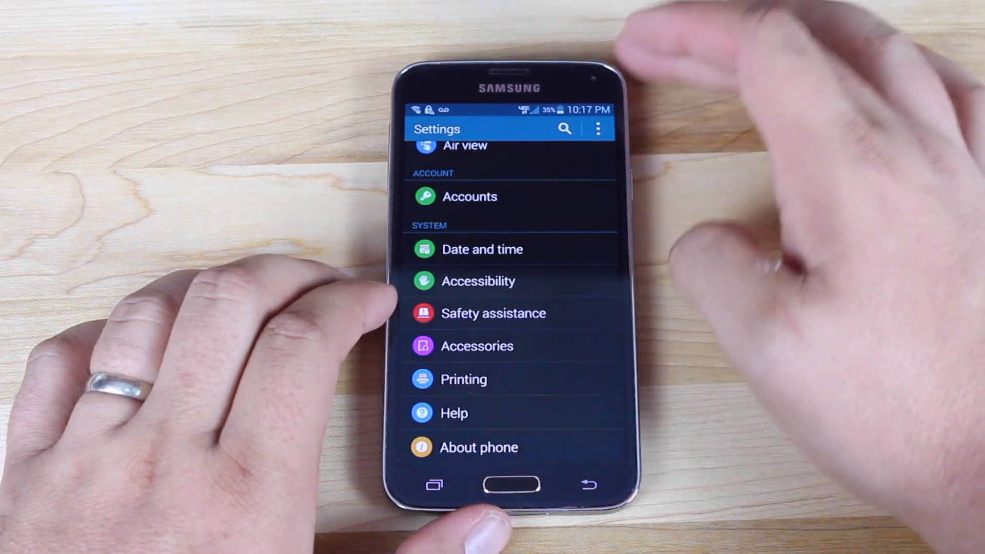
{"action": "left_click", "coordinate": [480, 448]}
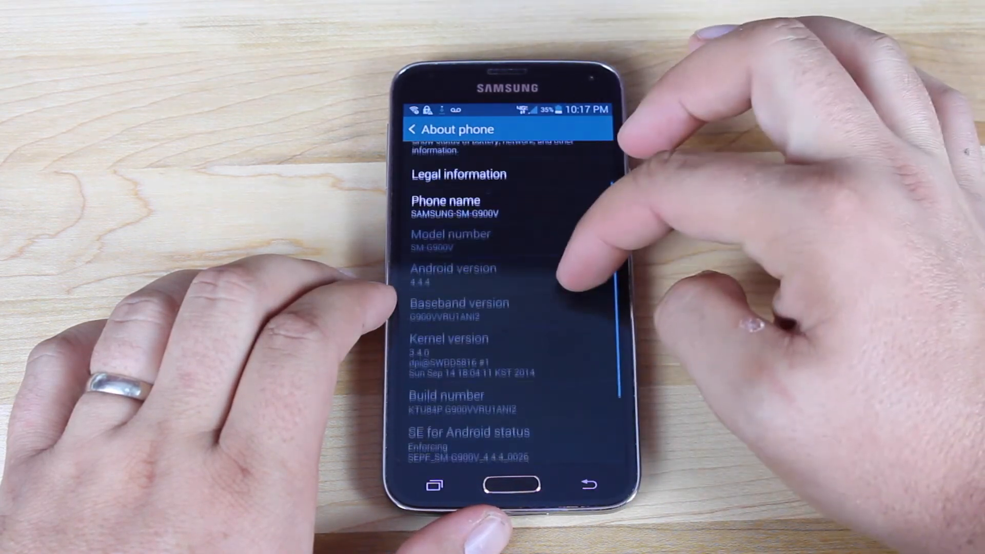